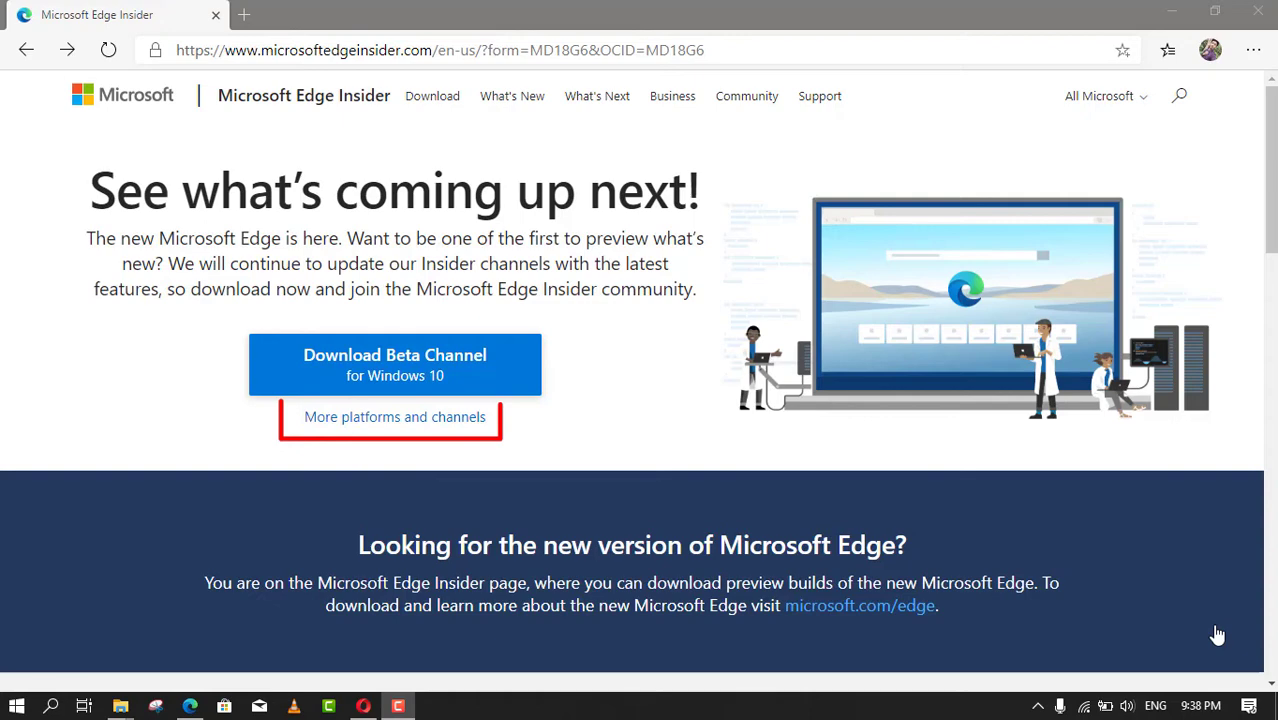
{"action": "mouse_move", "coordinate": [440, 418]}
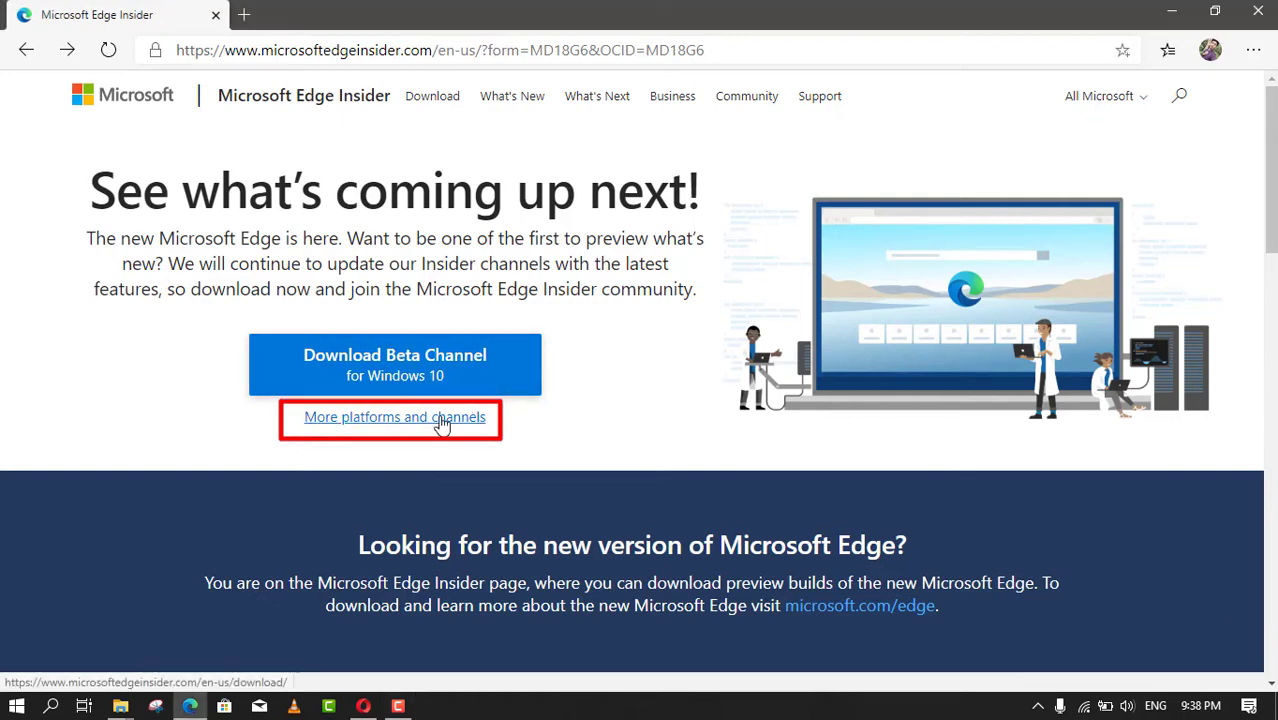
Download the Canary channel build from the Insider channels page, accepting the license.
{"action": "left_click", "coordinate": [394, 418]}
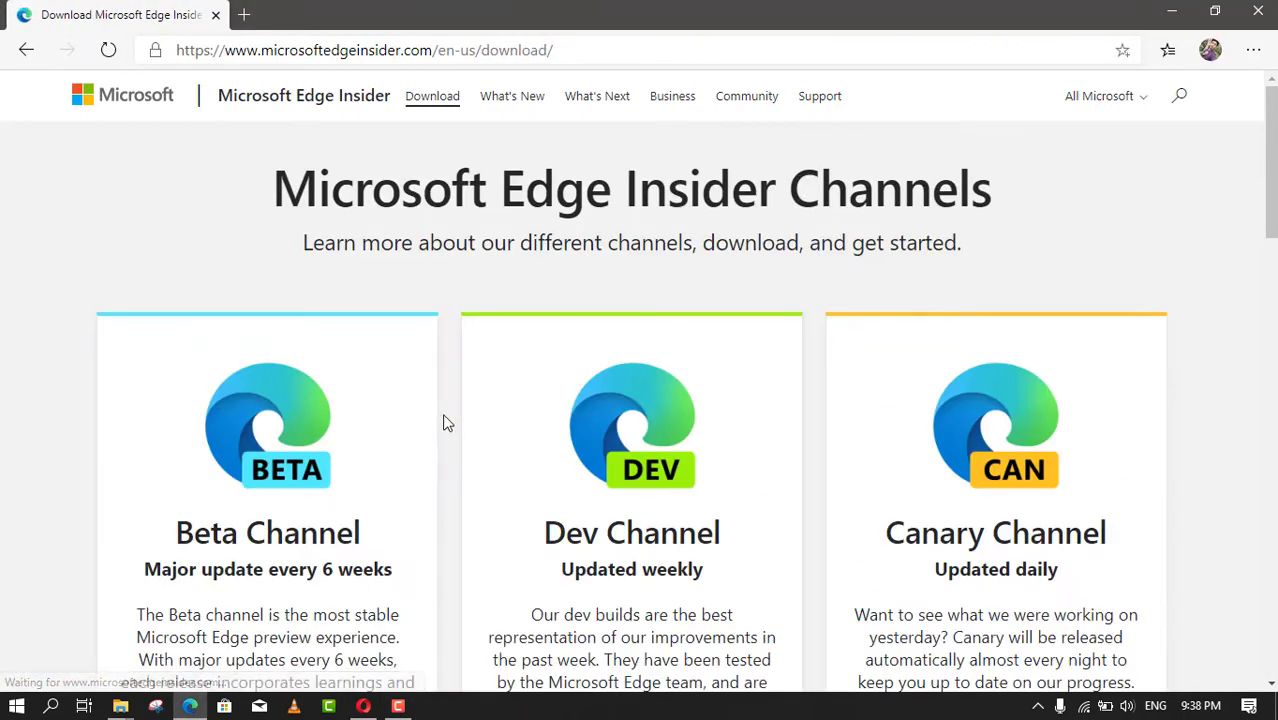
{"action": "scroll", "scroll_direction": "down", "scroll_amount": 3}
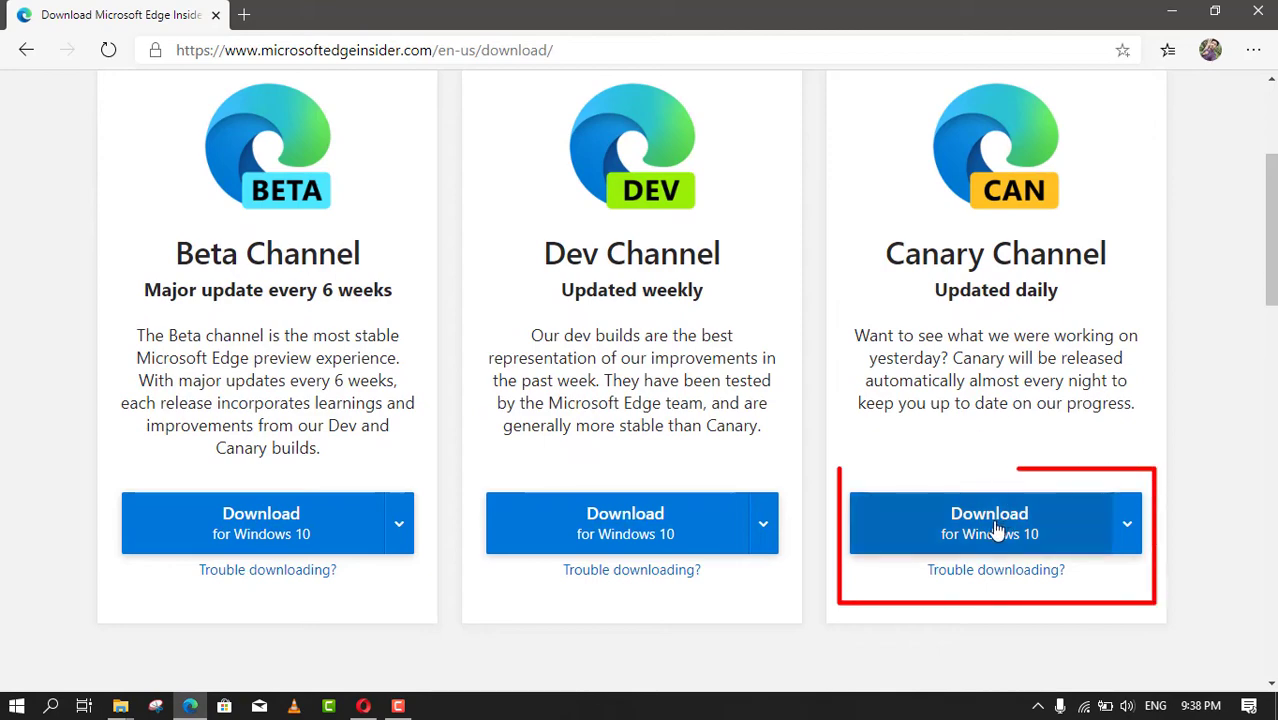
{"action": "left_click", "coordinate": [988, 522]}
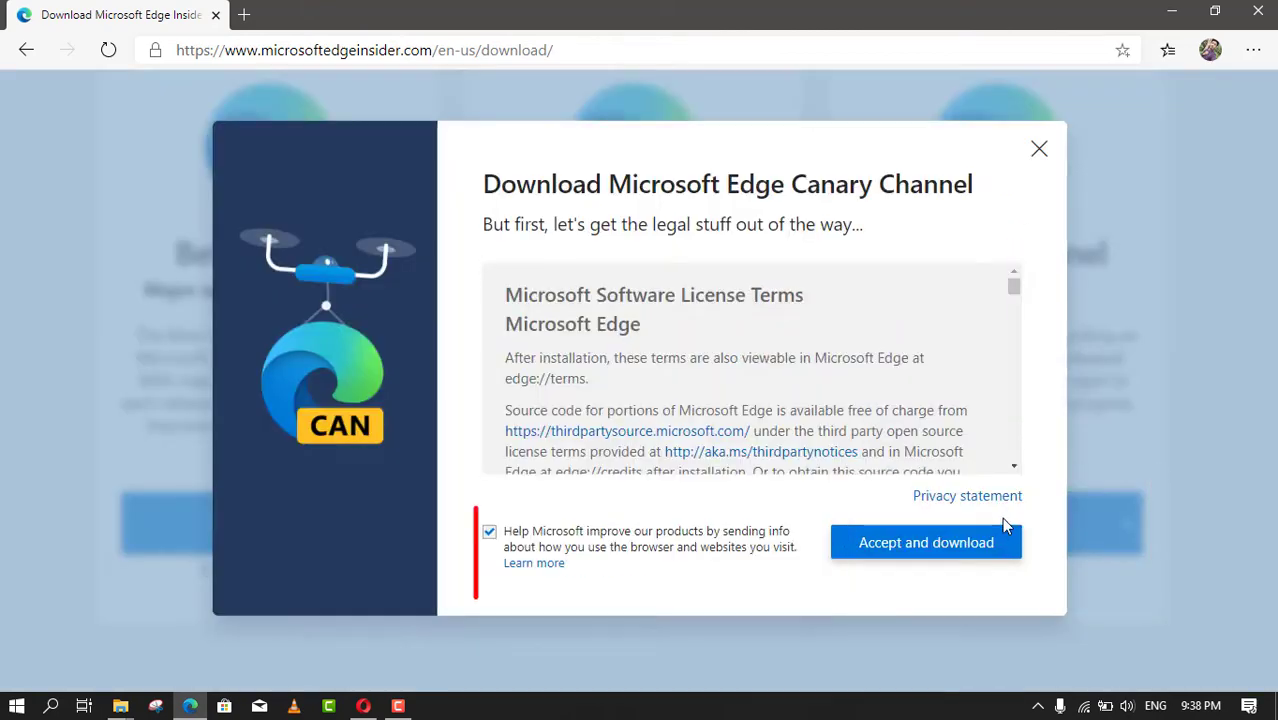
{"action": "left_click", "coordinate": [924, 542]}
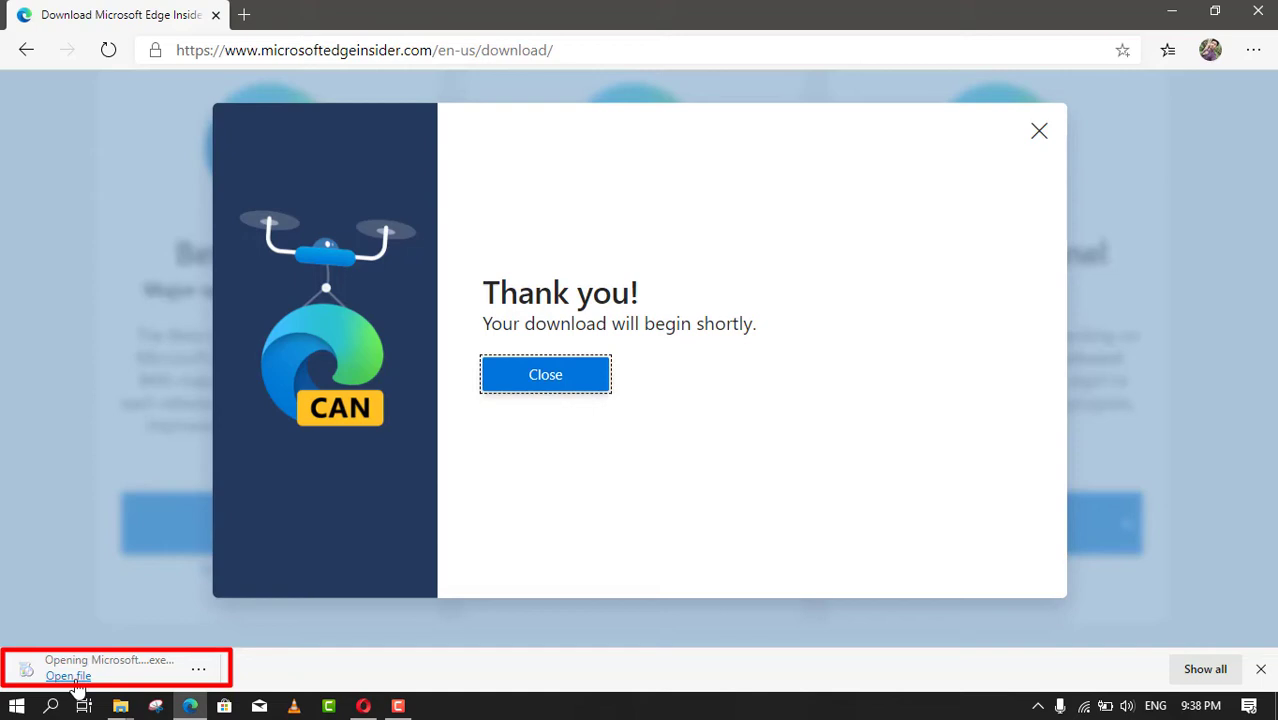
Run the Canary installer, dismiss the Explorer.EXE error and start the first-run welcome.
{"action": "left_click", "coordinate": [68, 676]}
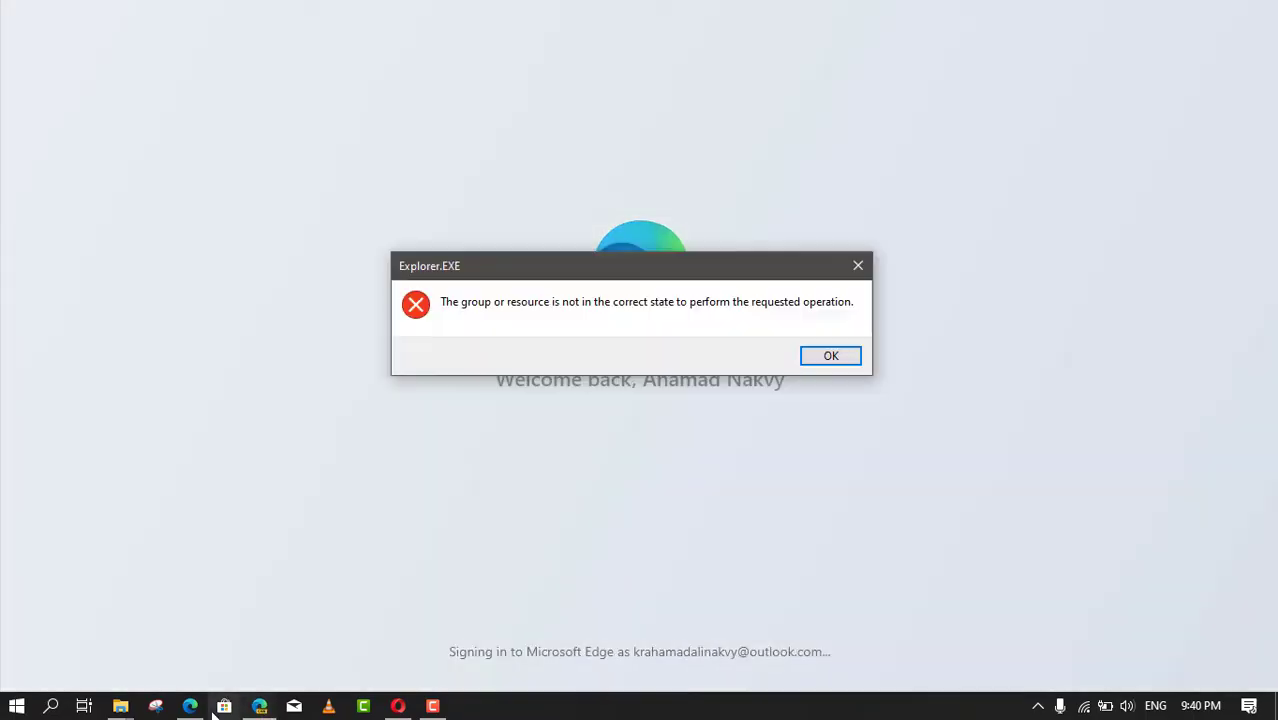
{"action": "left_click", "coordinate": [830, 356]}
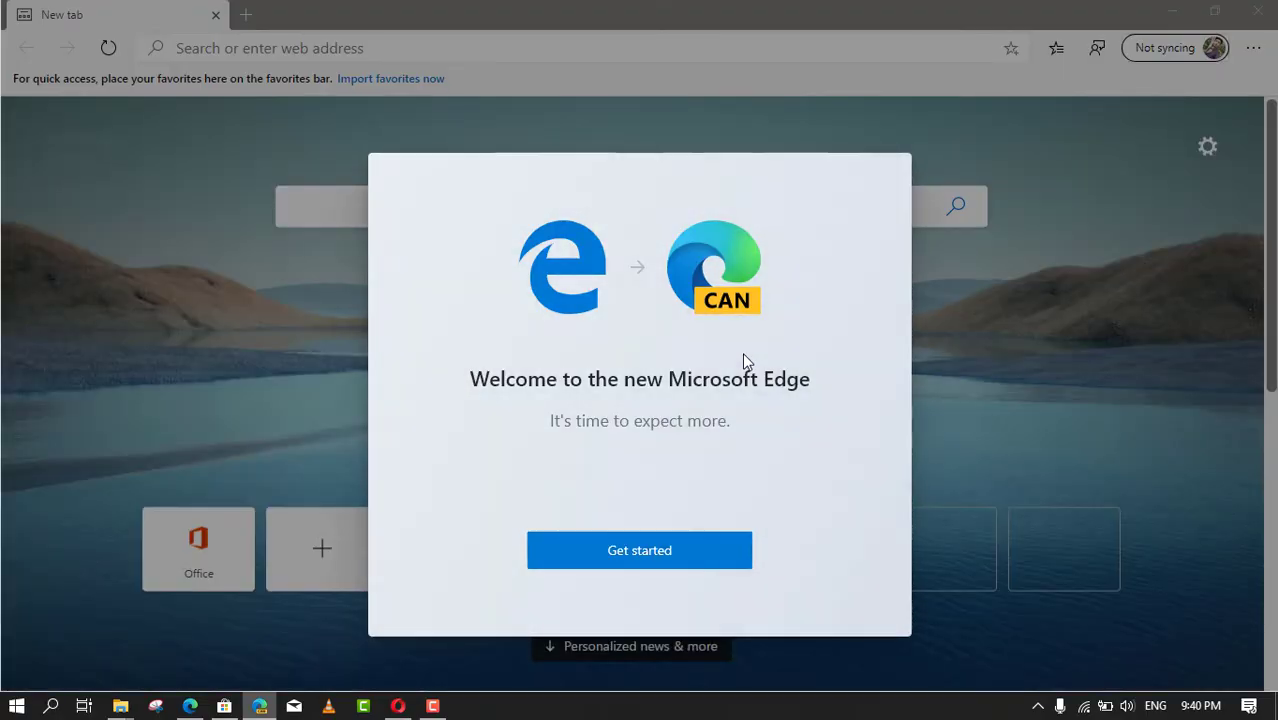
{"action": "left_click", "coordinate": [640, 550]}
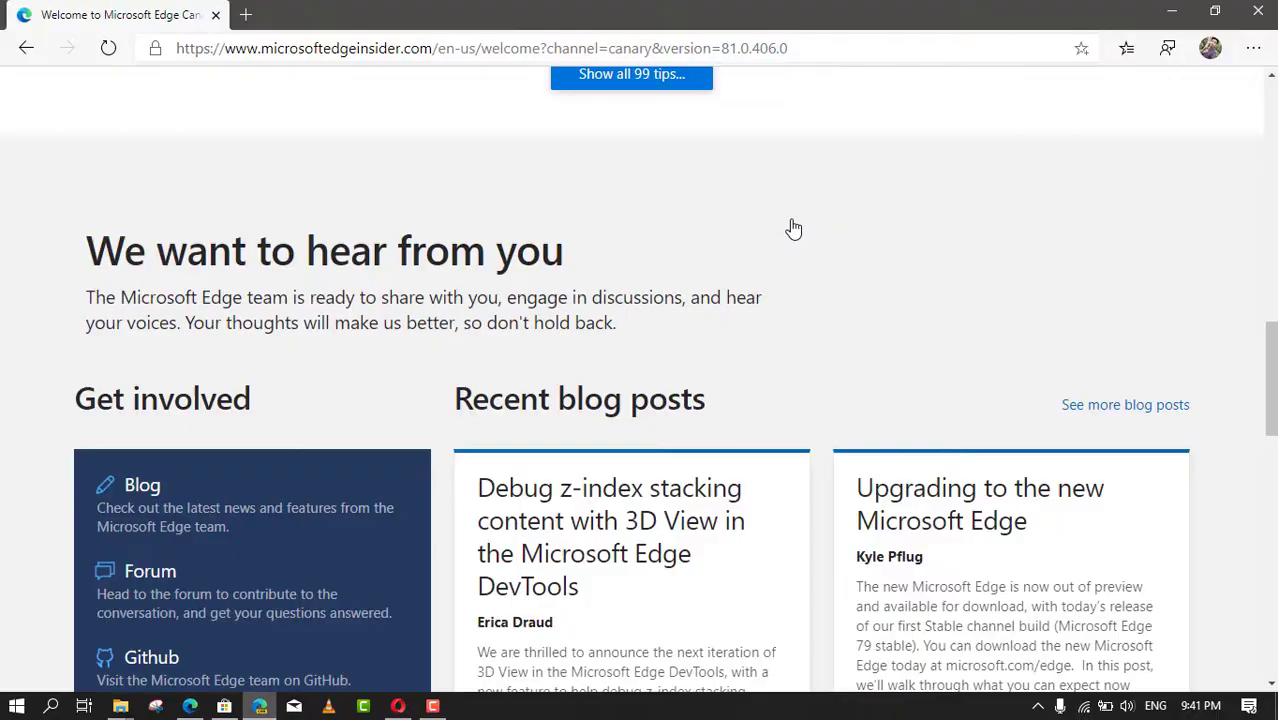